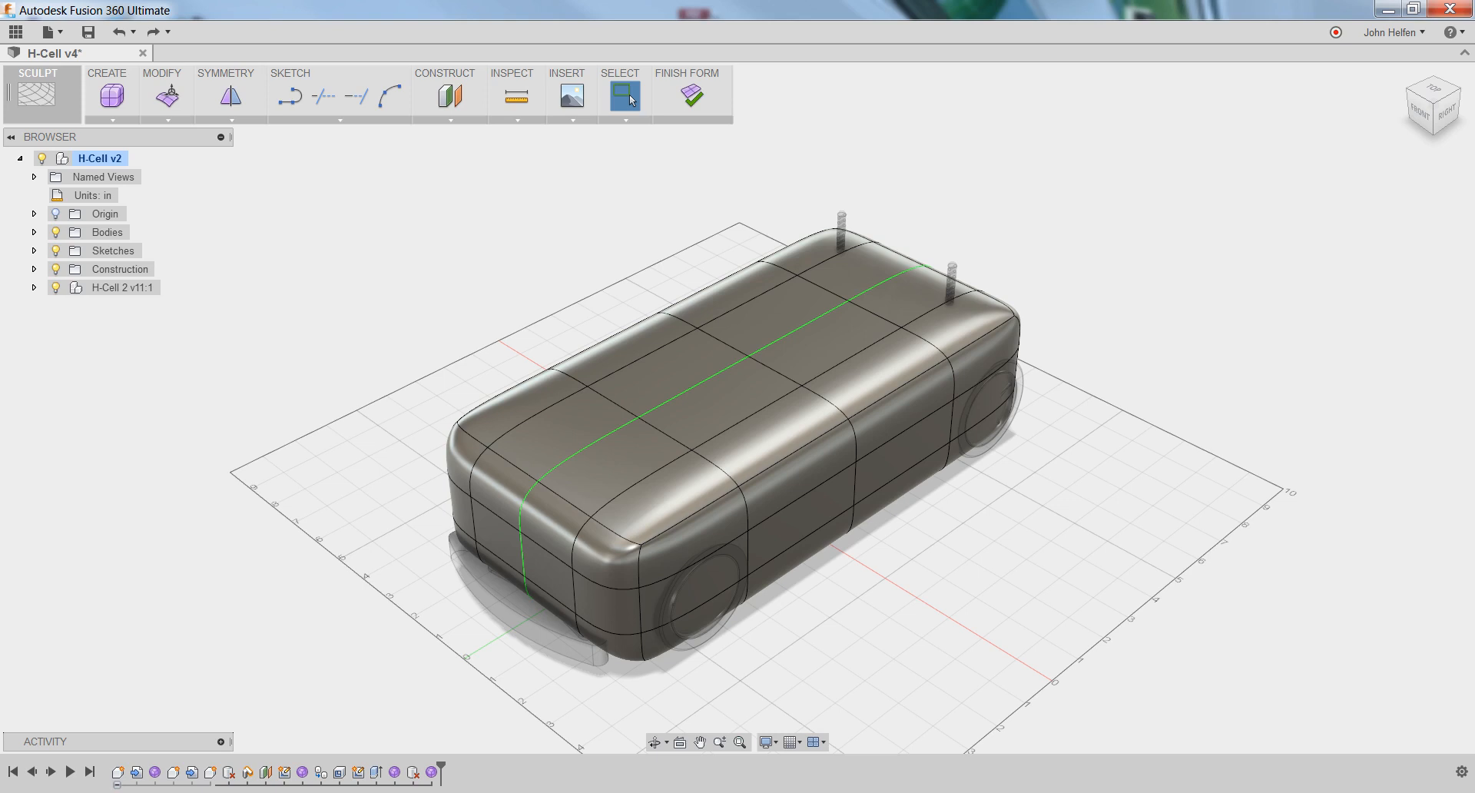
mouse_move(1107, 280)
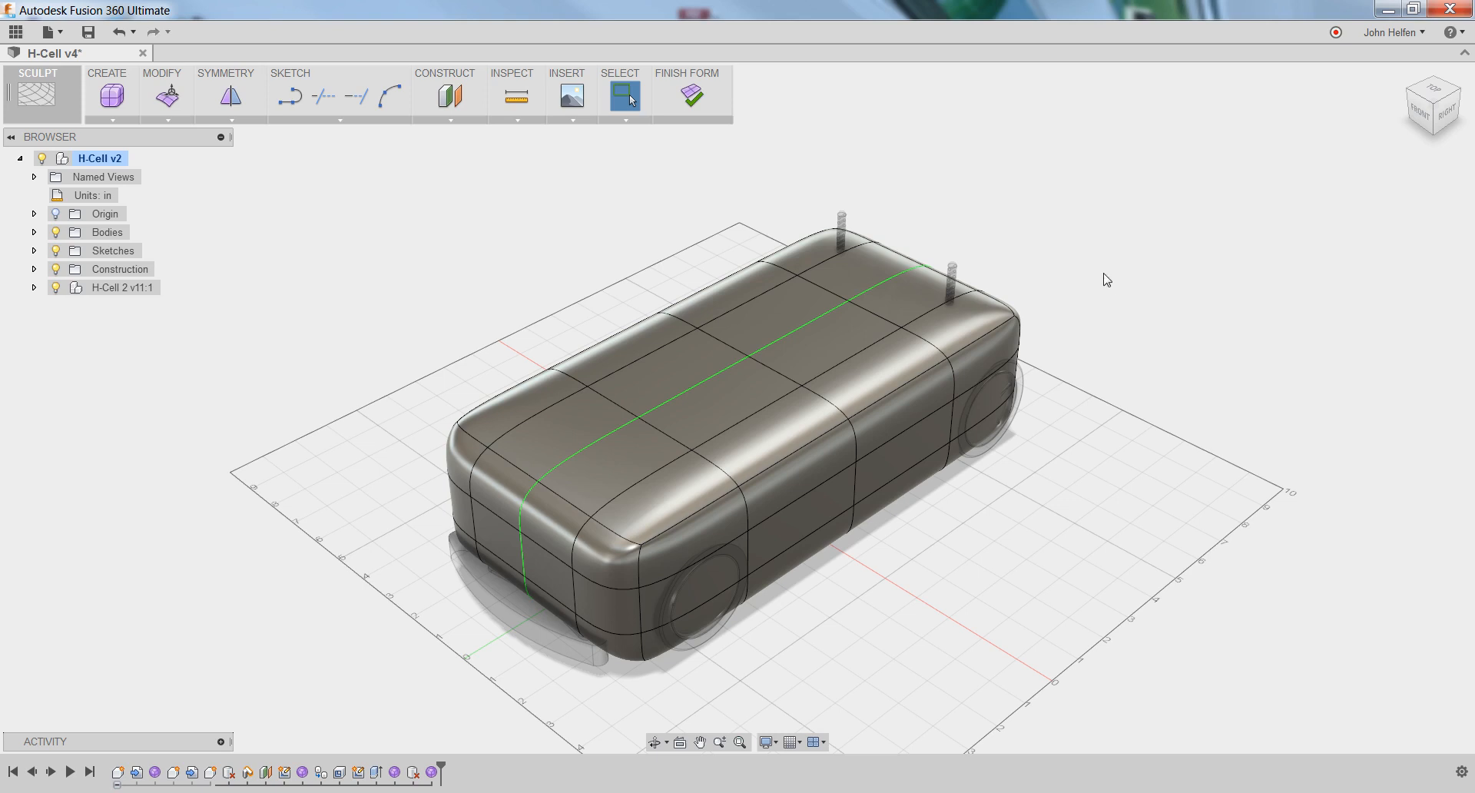
Bring up the Appearance dialog for the car body from its context menu.
right_click(1104, 279)
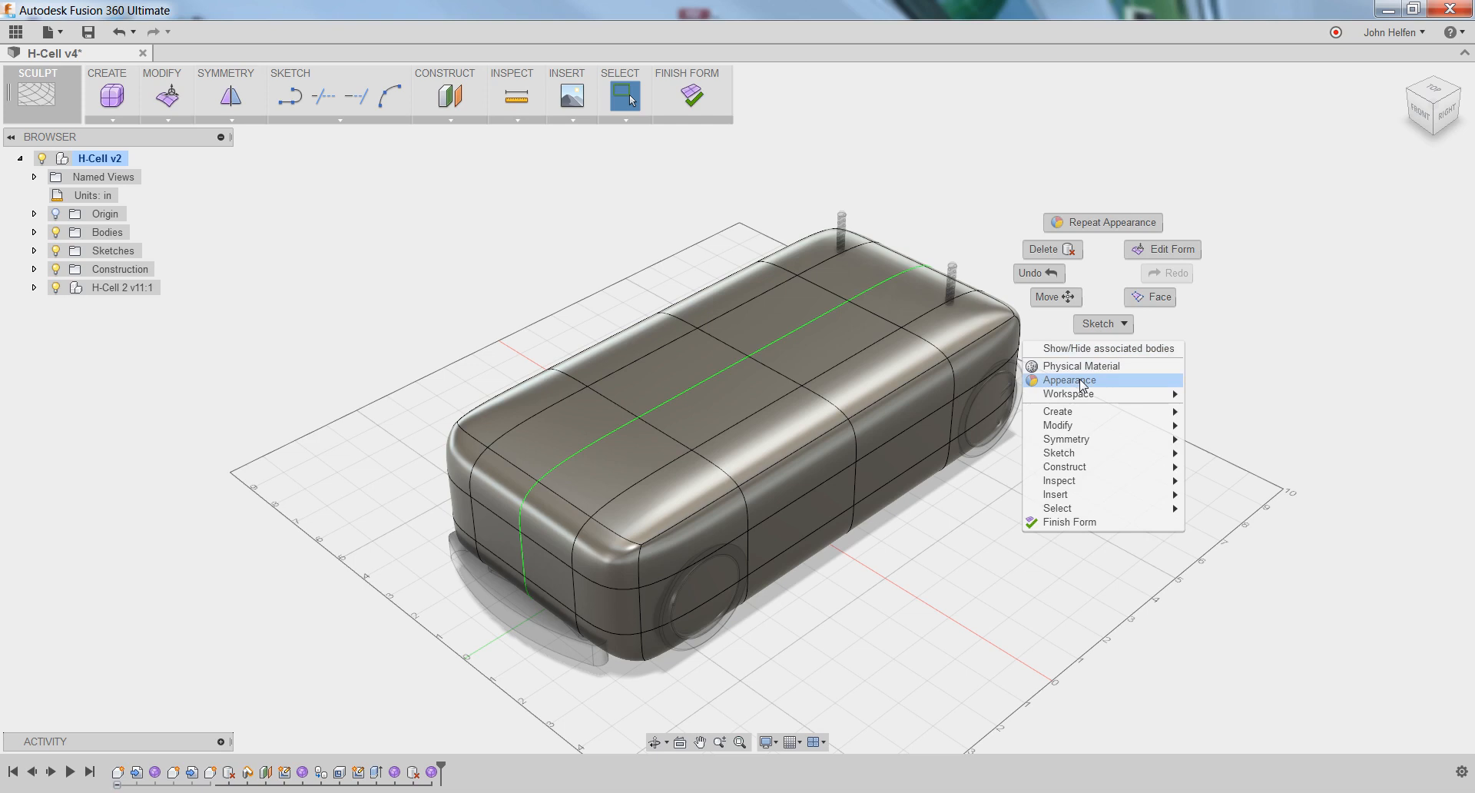
click(1069, 380)
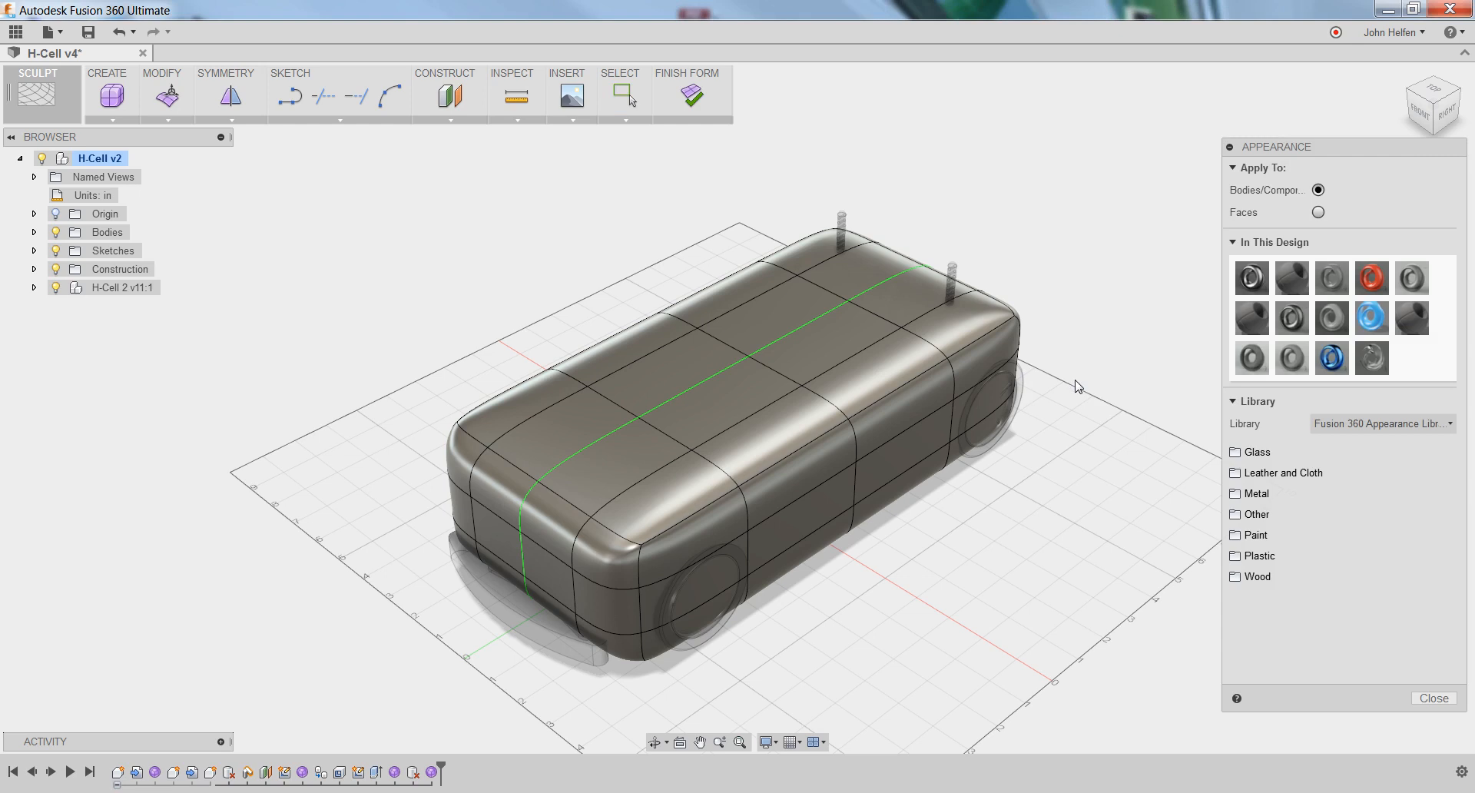
mouse_move(1397, 199)
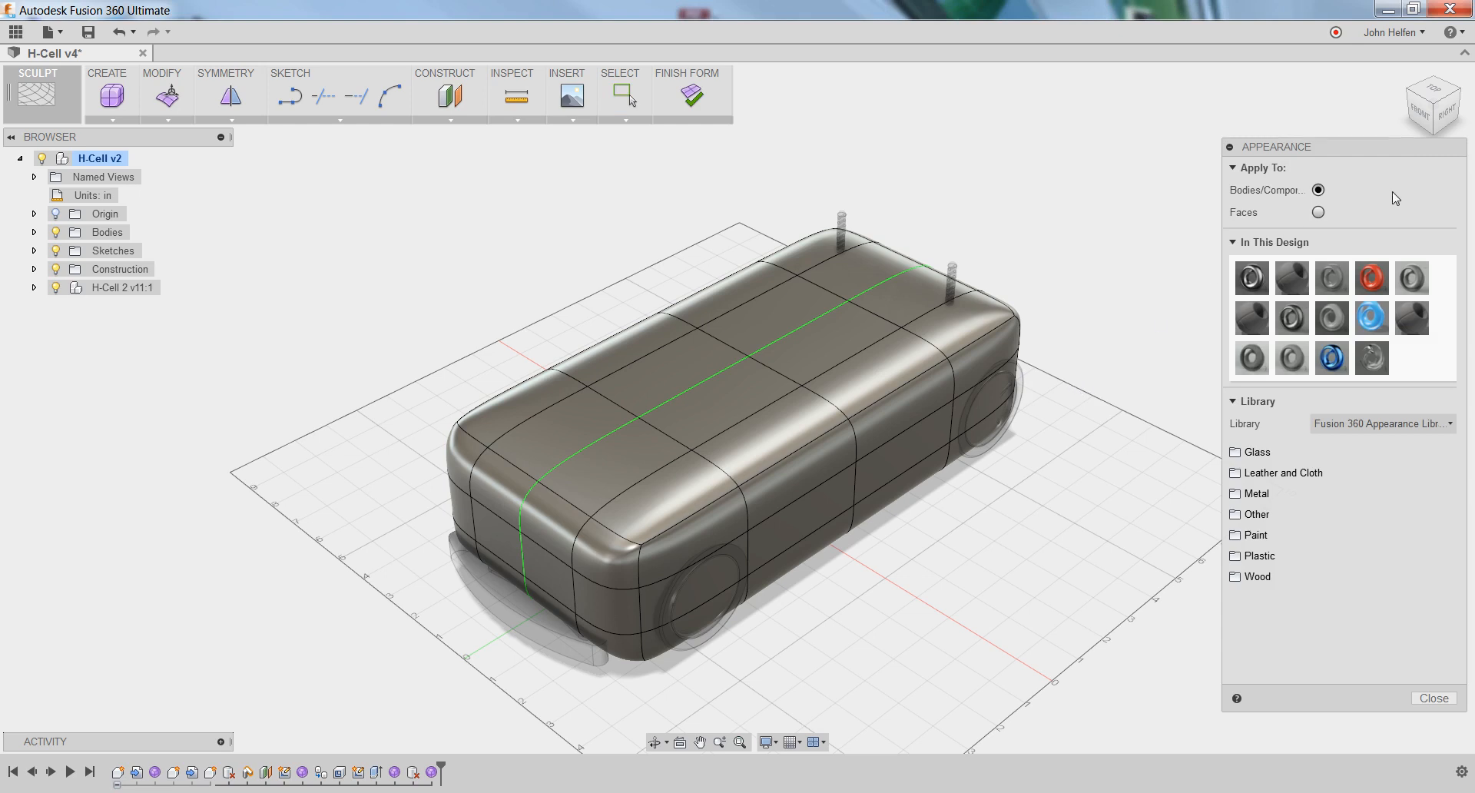
mouse_move(1265, 191)
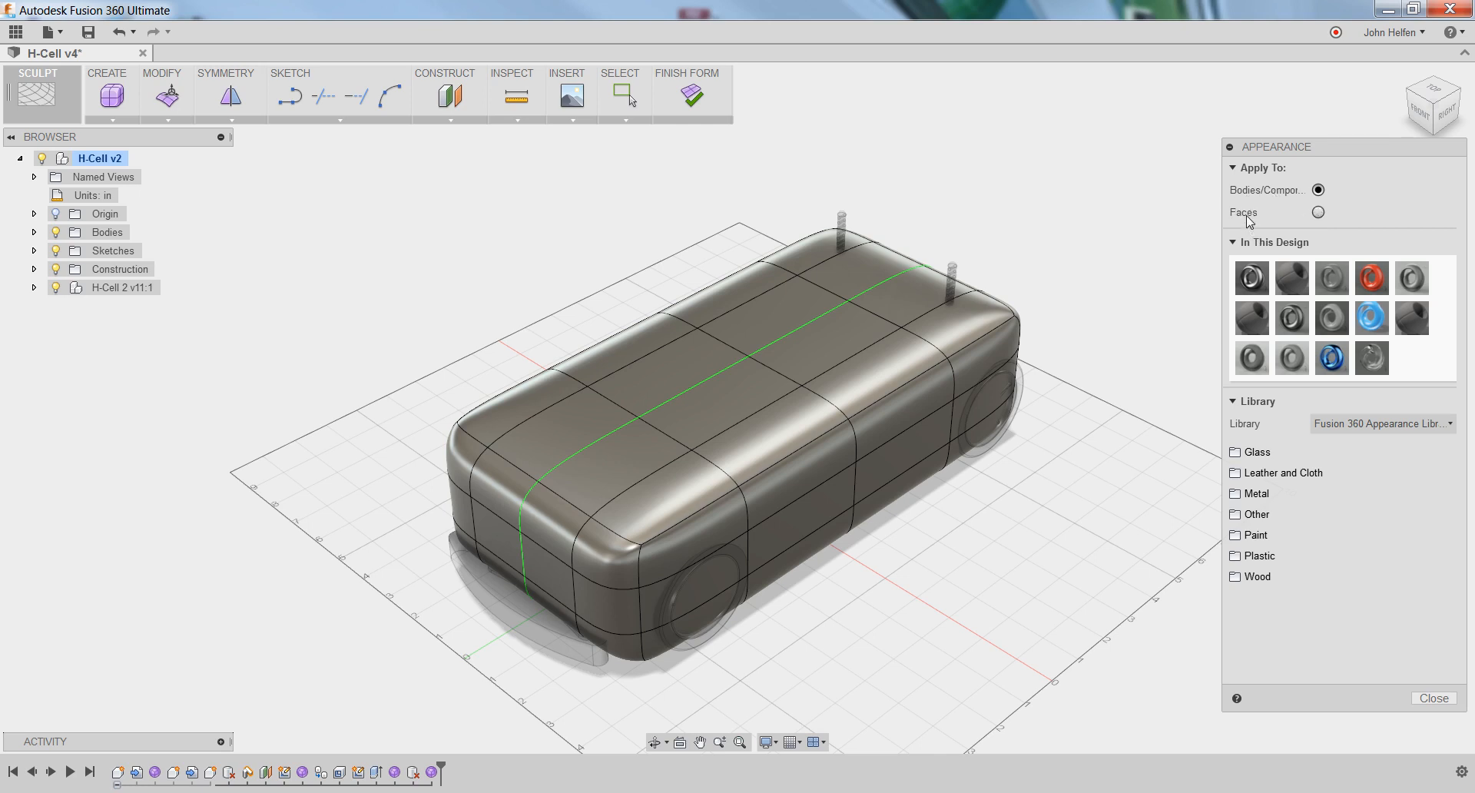
mouse_move(1277, 246)
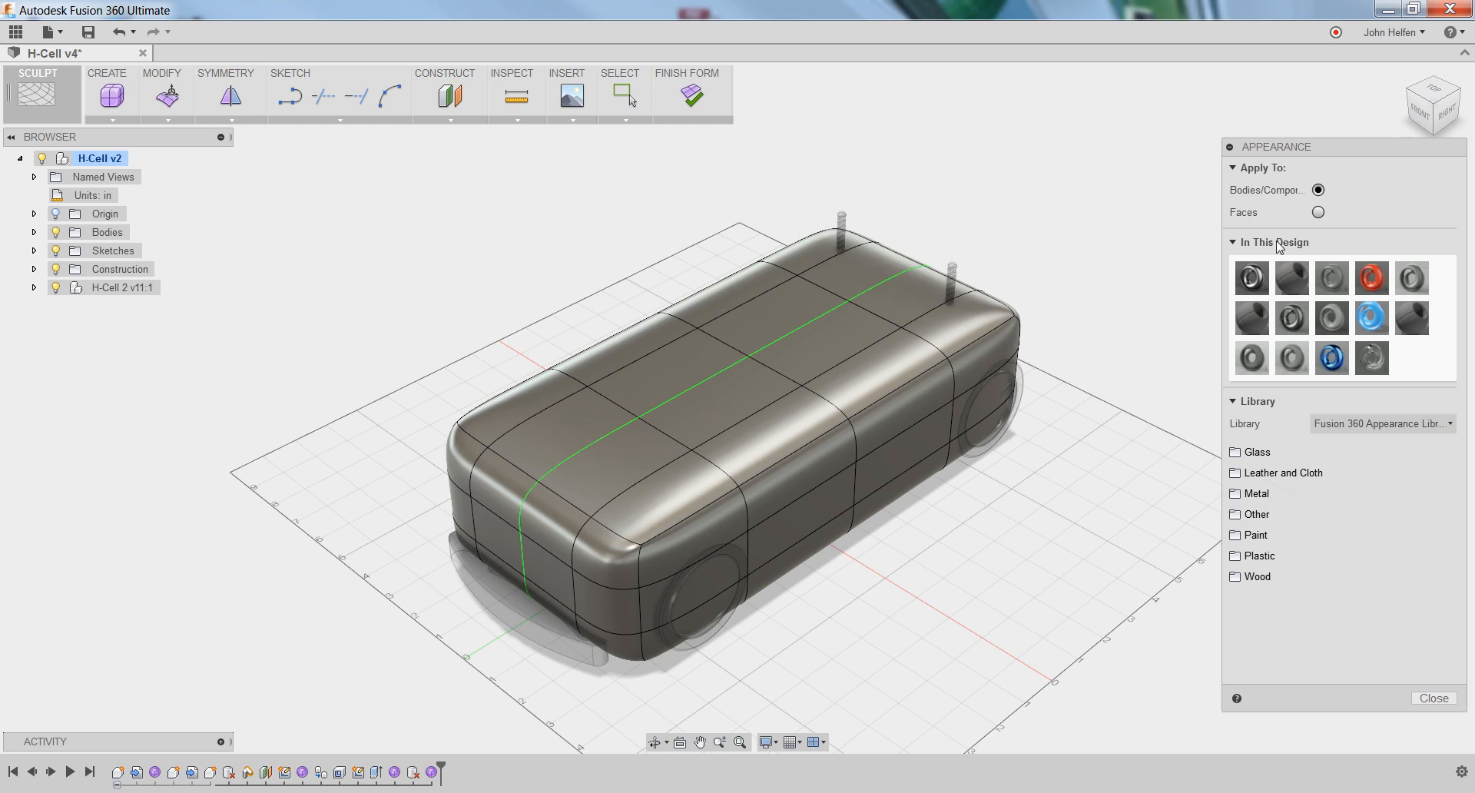
mouse_move(1258, 412)
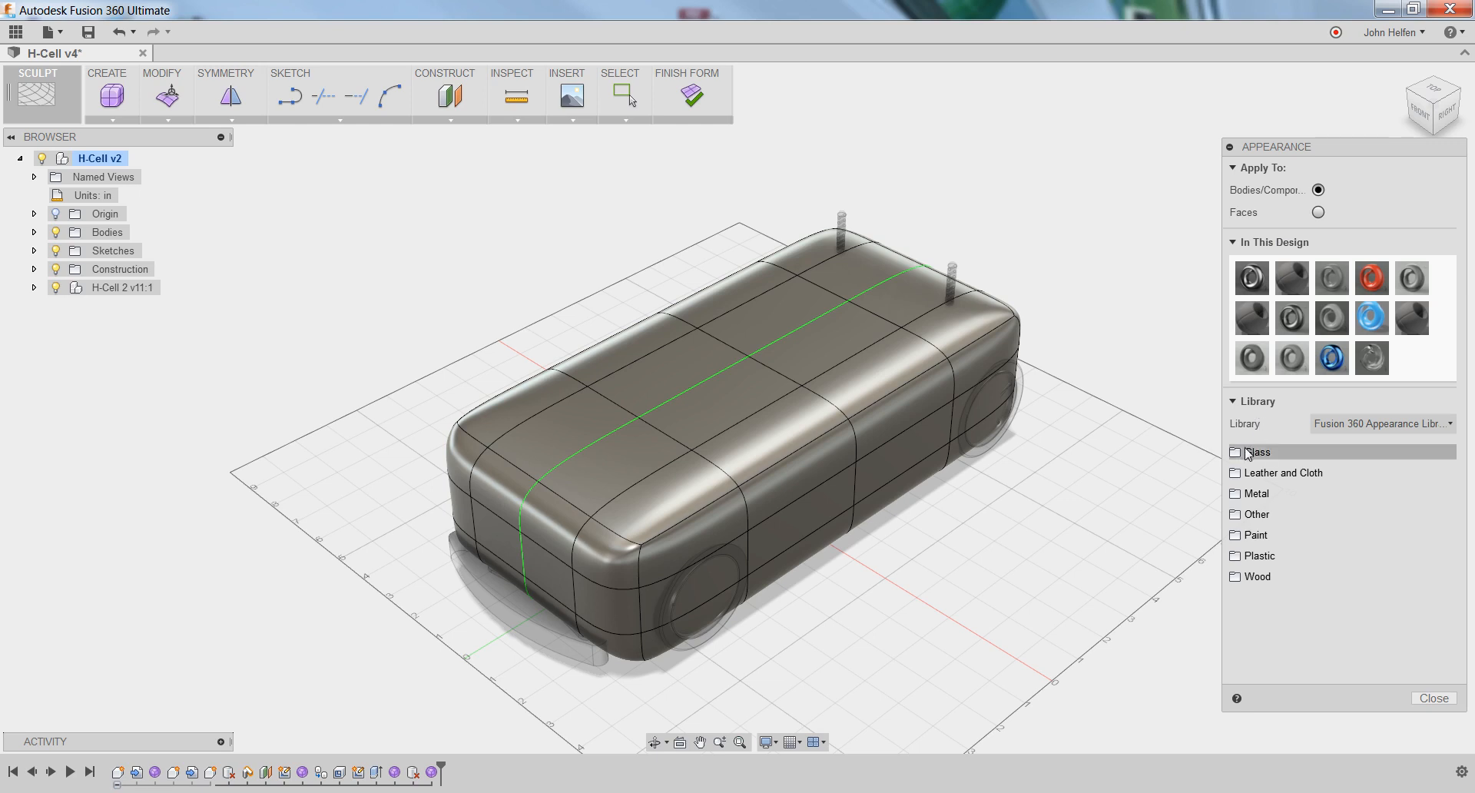
Expand the Glass library category to its Smooth variants (Blue, Bronze, Clear, Green).
click(1255, 452)
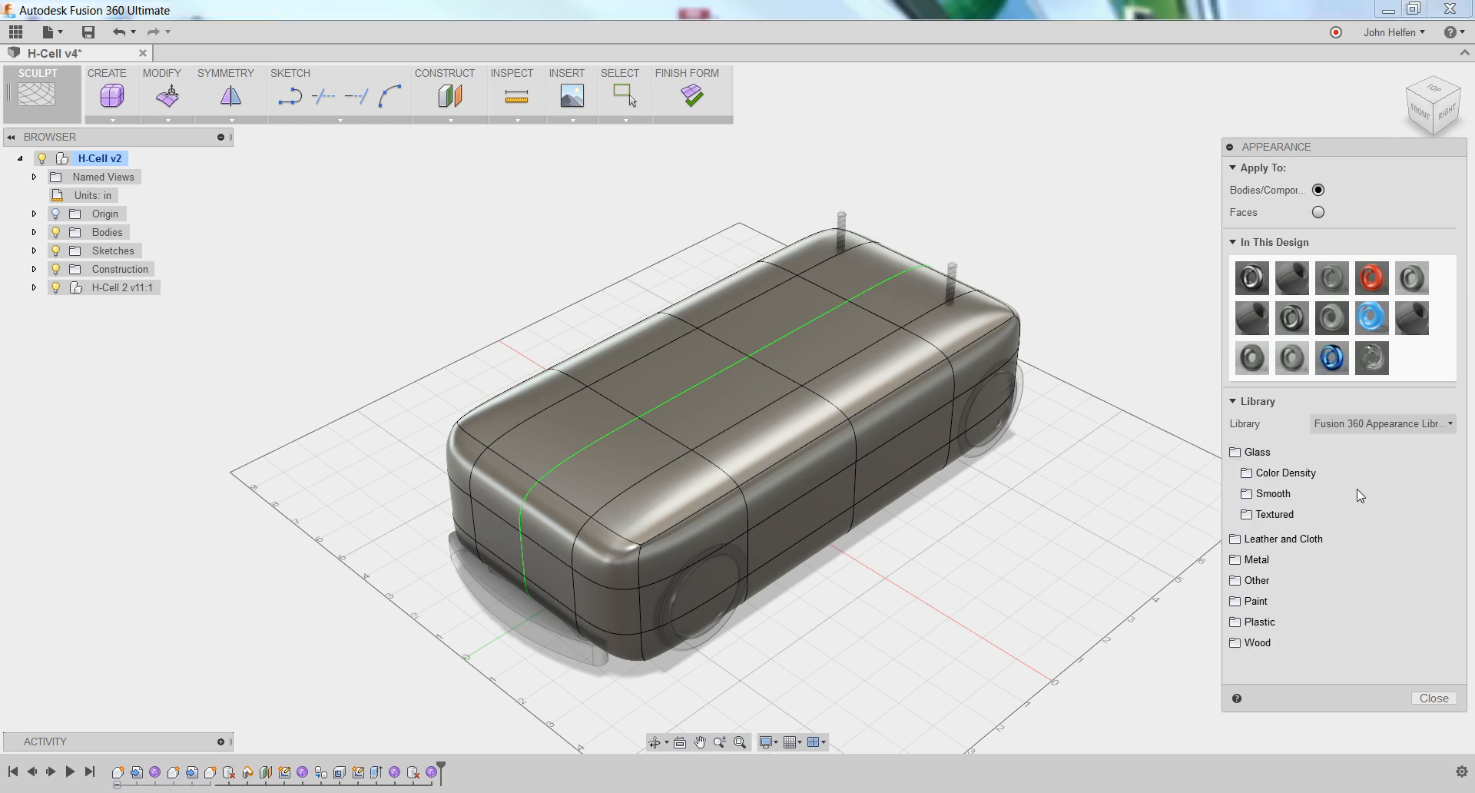
click(1273, 493)
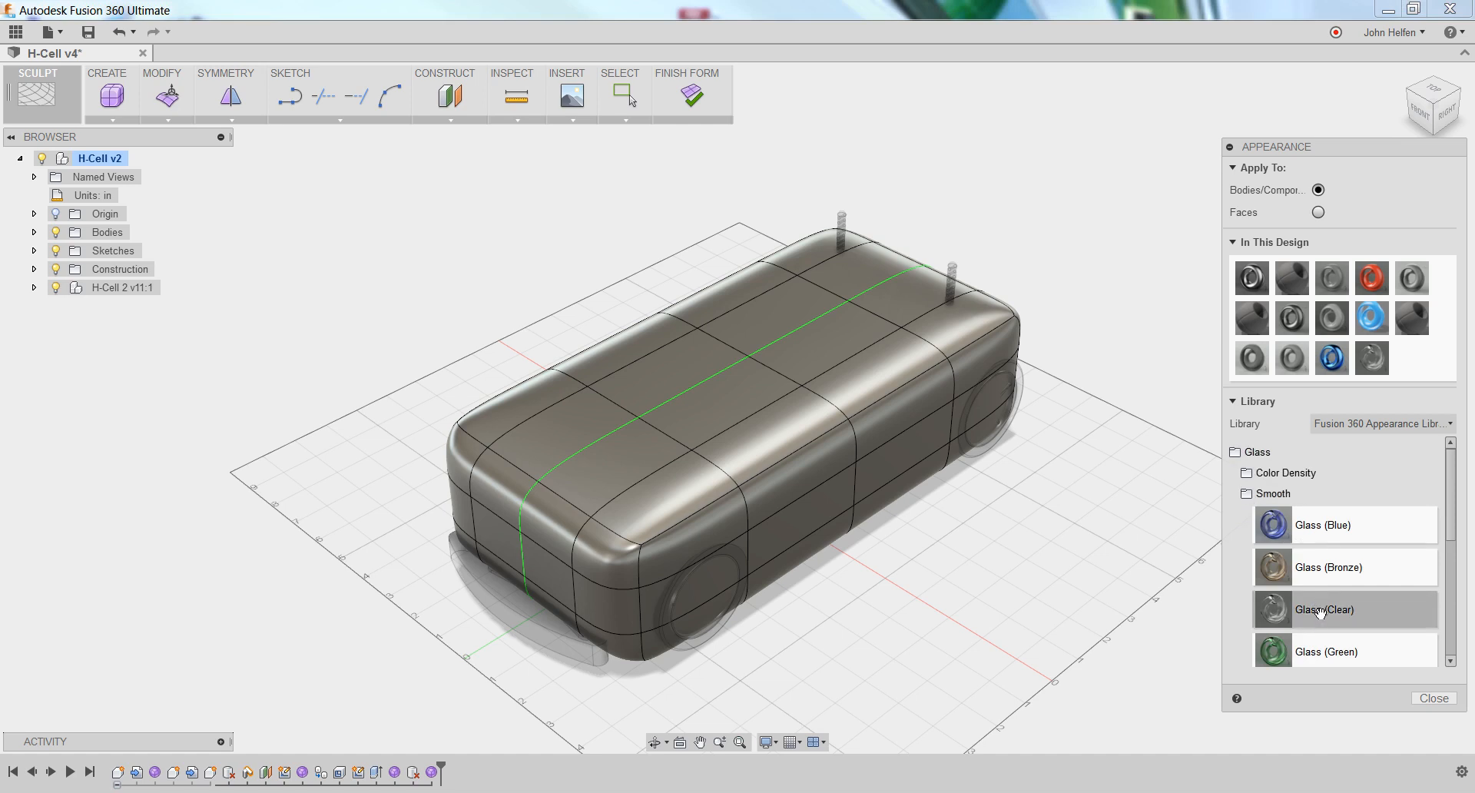
mouse_move(1360, 610)
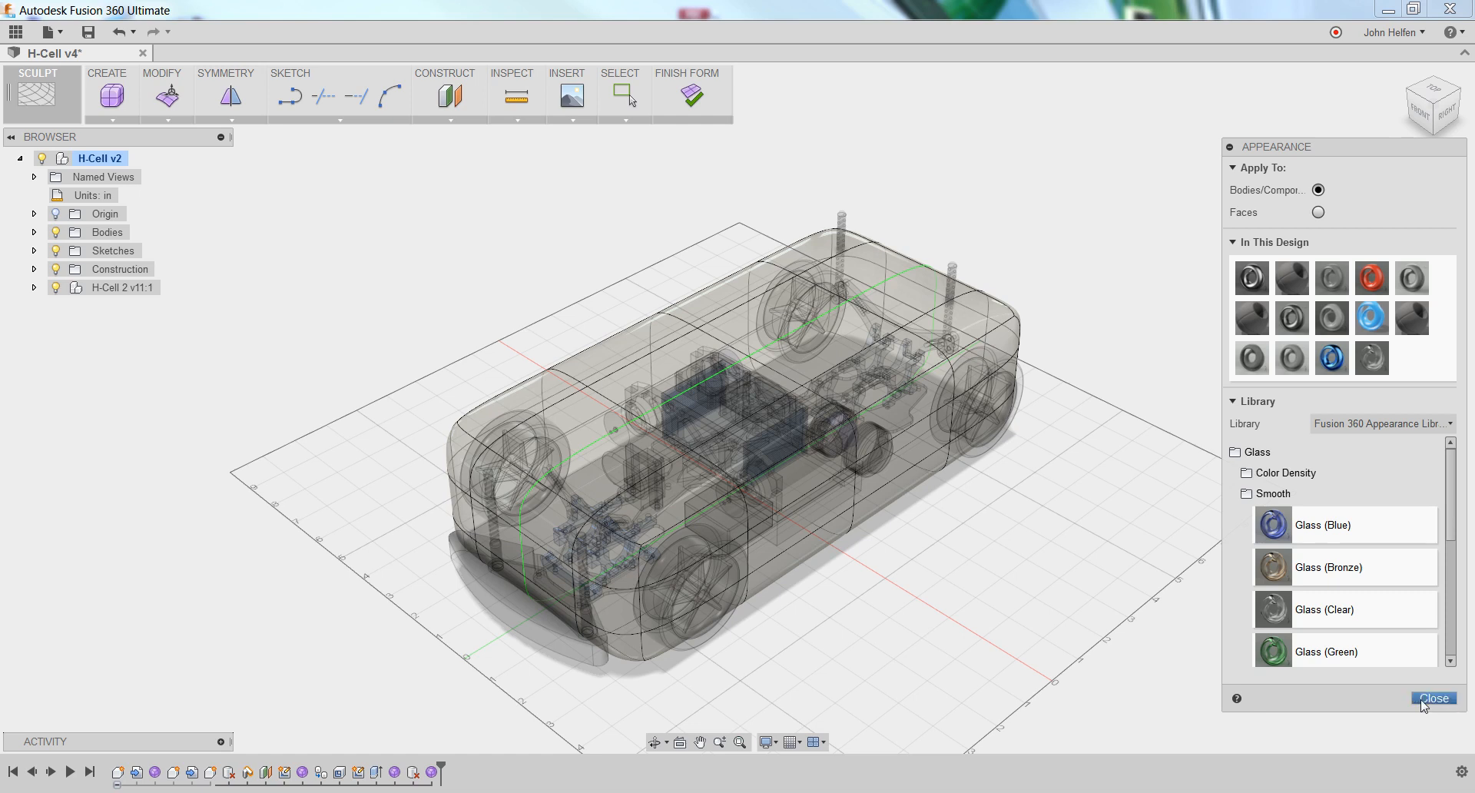
Dismiss the Appearance dialog and view the glass-bodied car from its right side.
click(1434, 698)
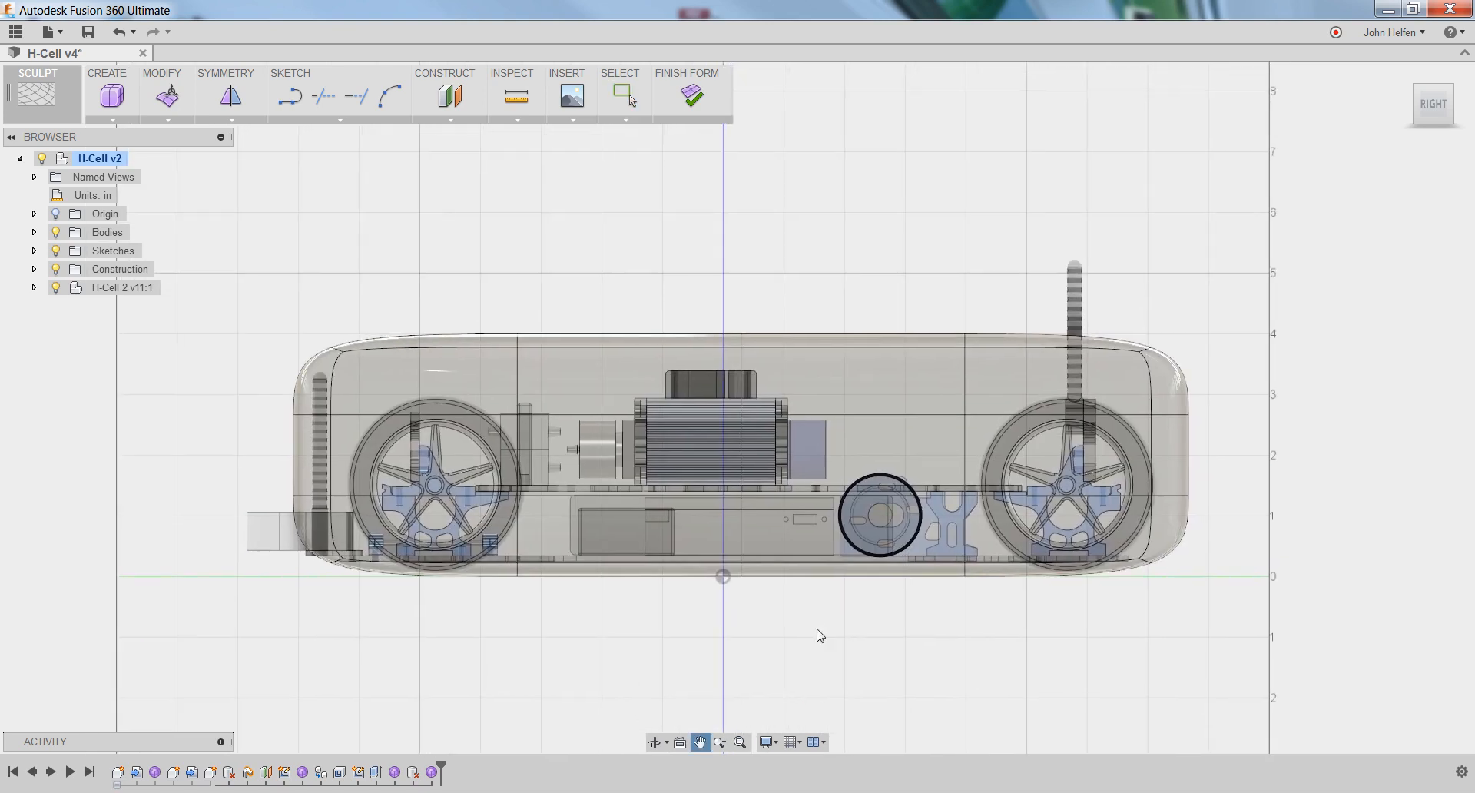
click(625, 95)
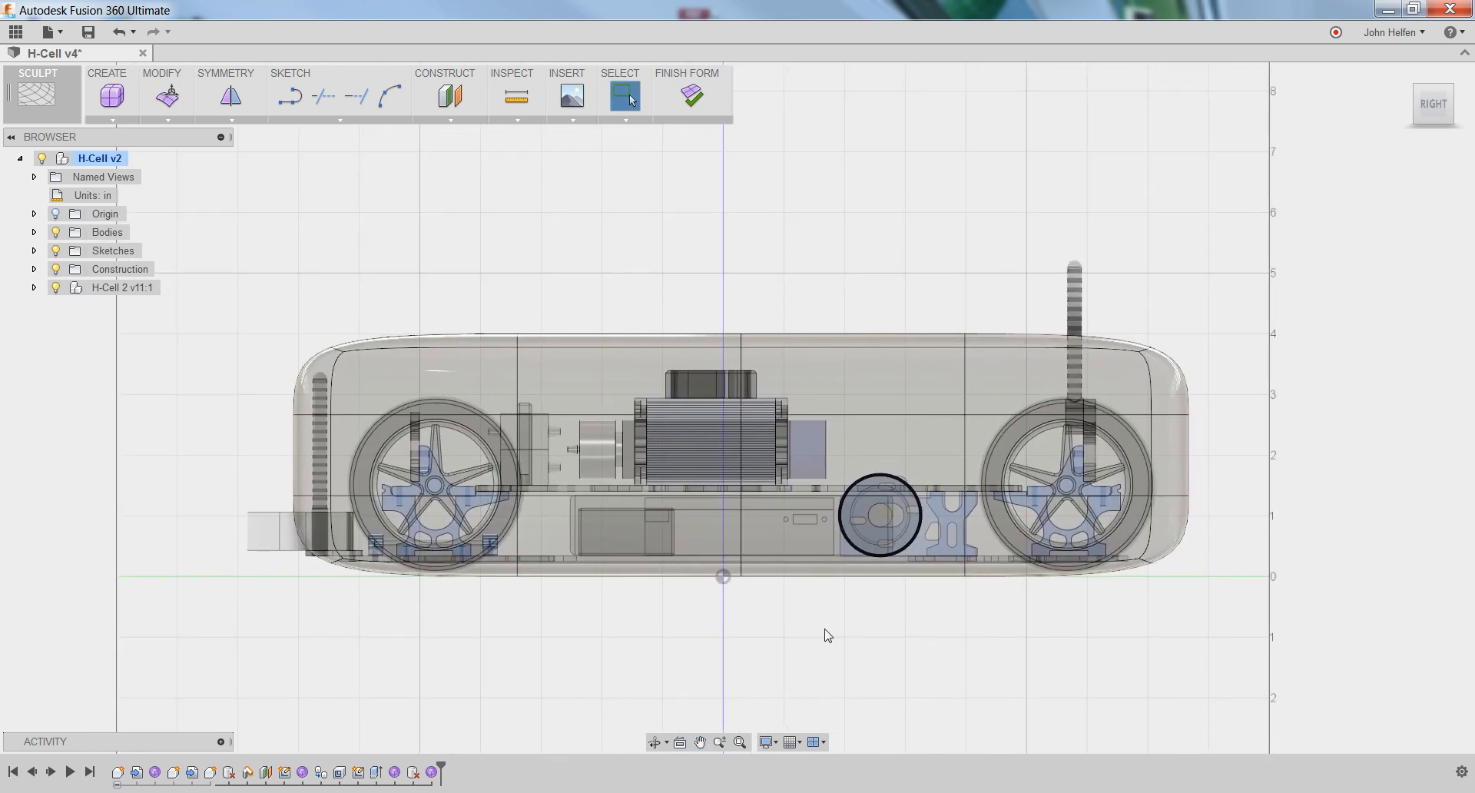